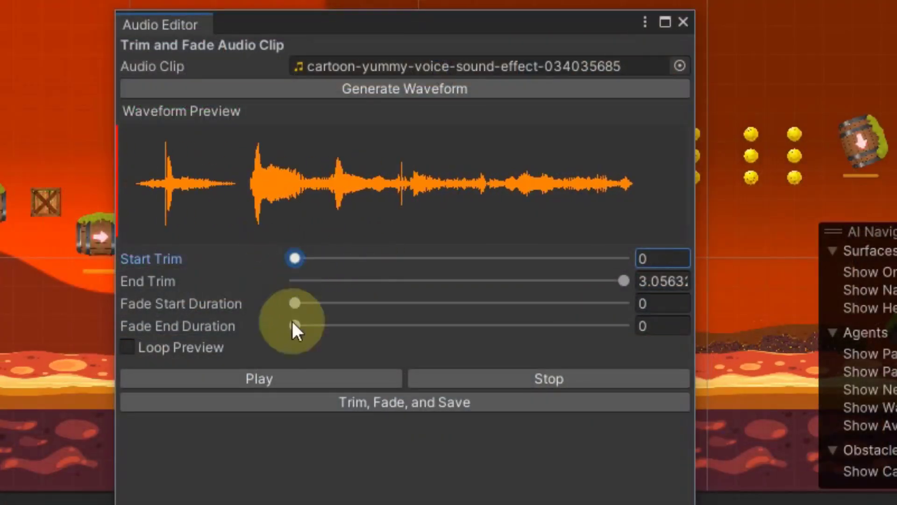
# - Play the untrimmed cartoon voice clip preview twice, watching the playhead sweep the waveform
pyautogui.click(258, 378)
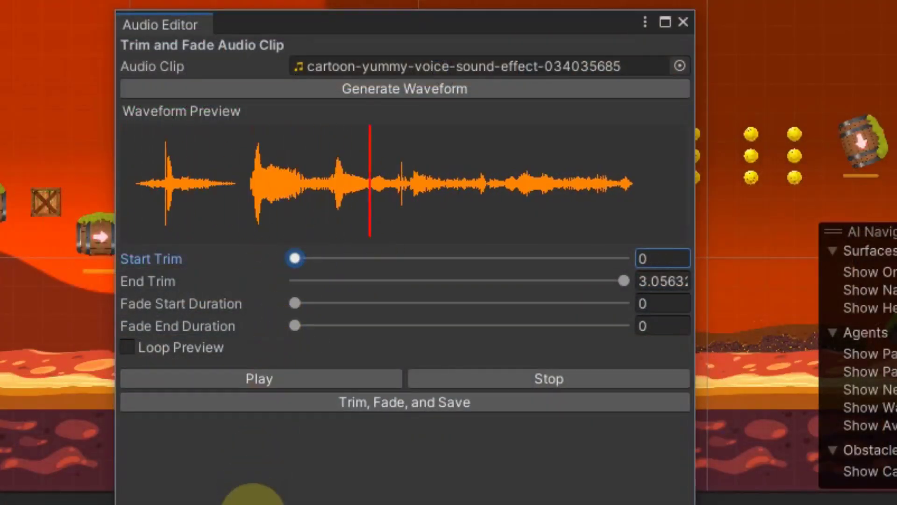
pyautogui.click(258, 378)
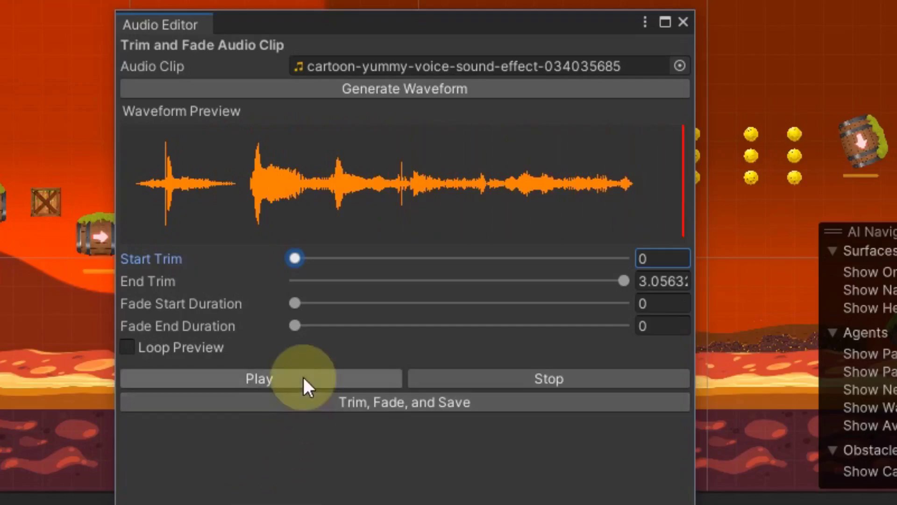